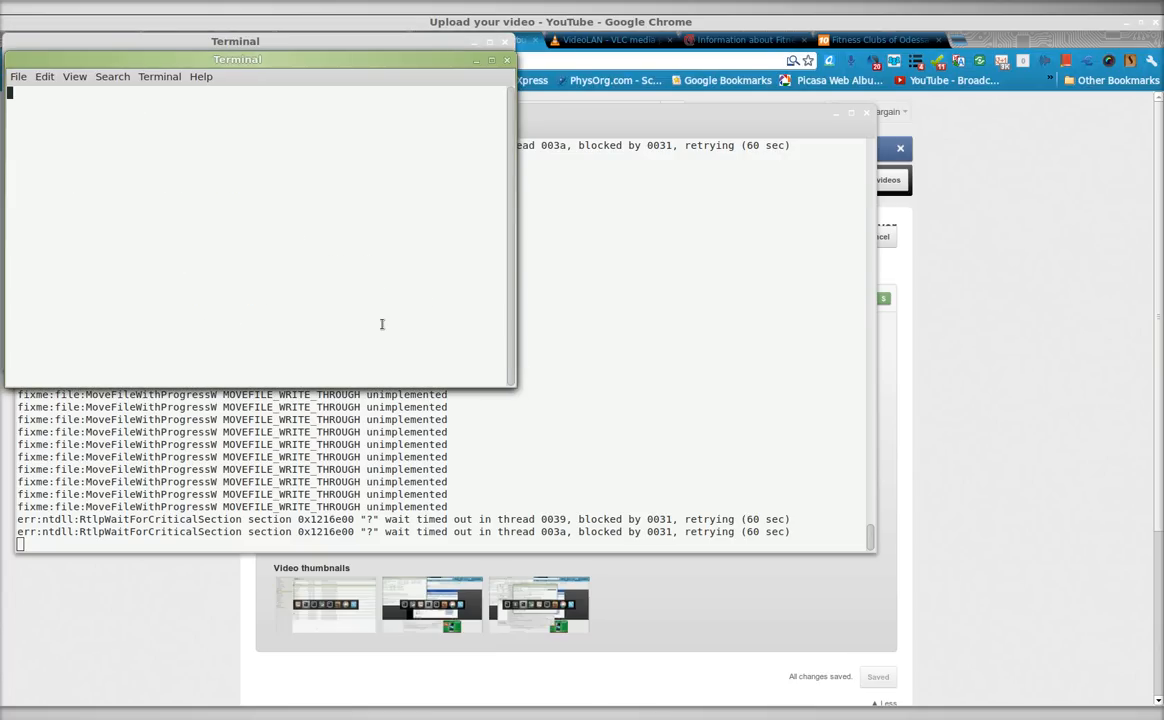
Check the installed Wine version with wine --version in a new terminal.
{"action": "type", "text": "wine"}
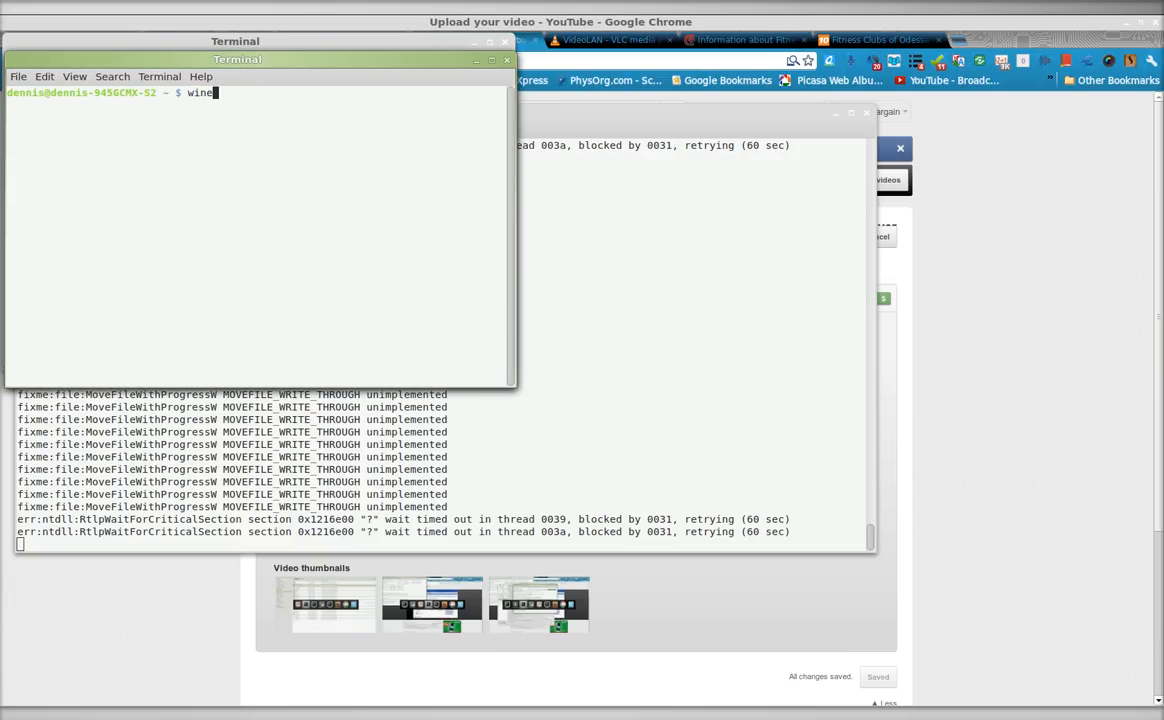
{"action": "type", "text": "--version"}
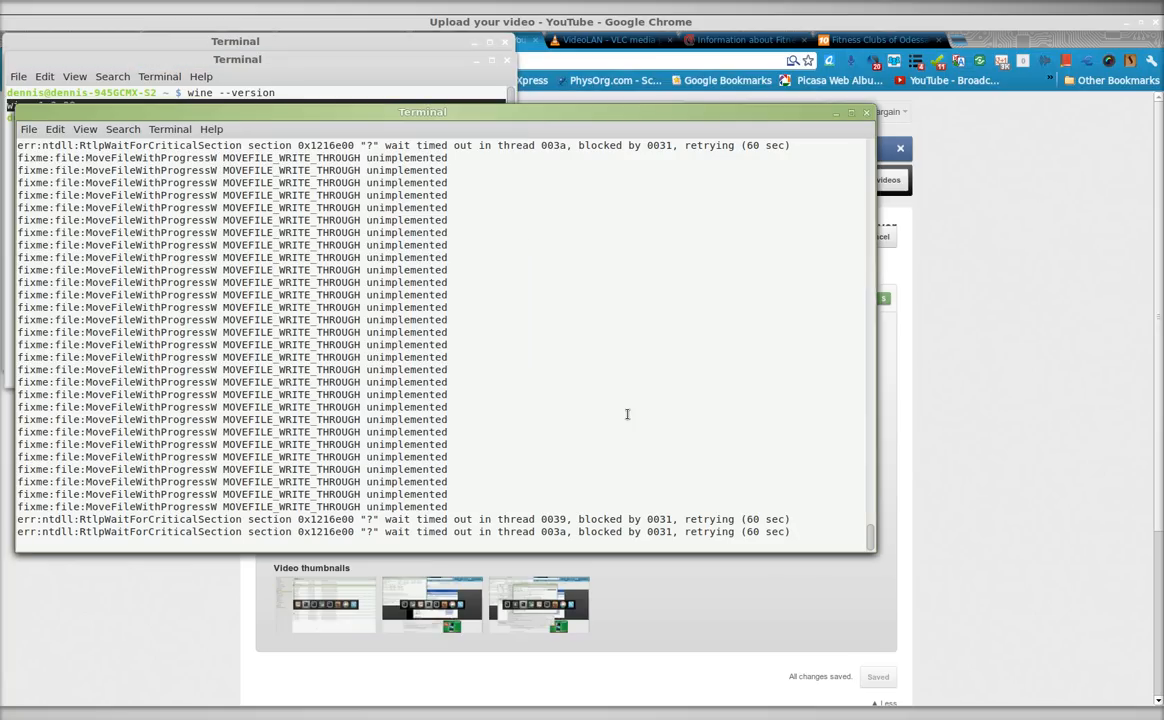
Scroll through the Wine log of repeating critical-section timeout errors.
{"action": "scroll", "scroll_direction": "down", "scroll_amount": 3}
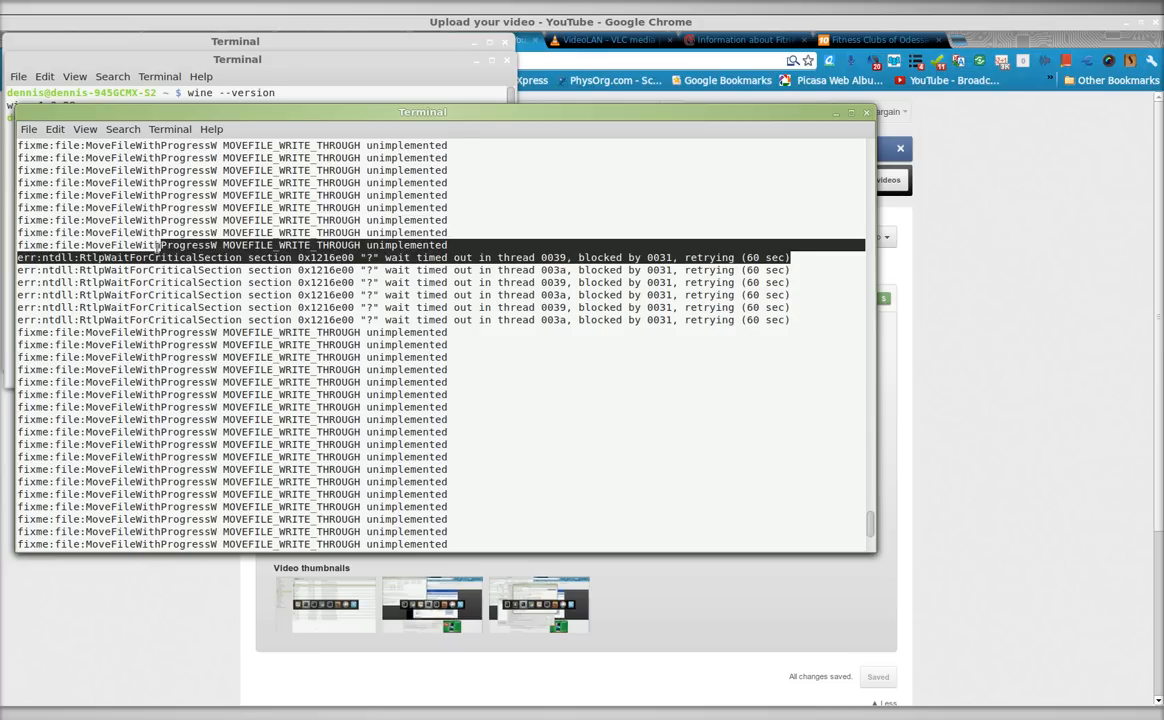
{"action": "mouse_move", "coordinate": [432, 604]}
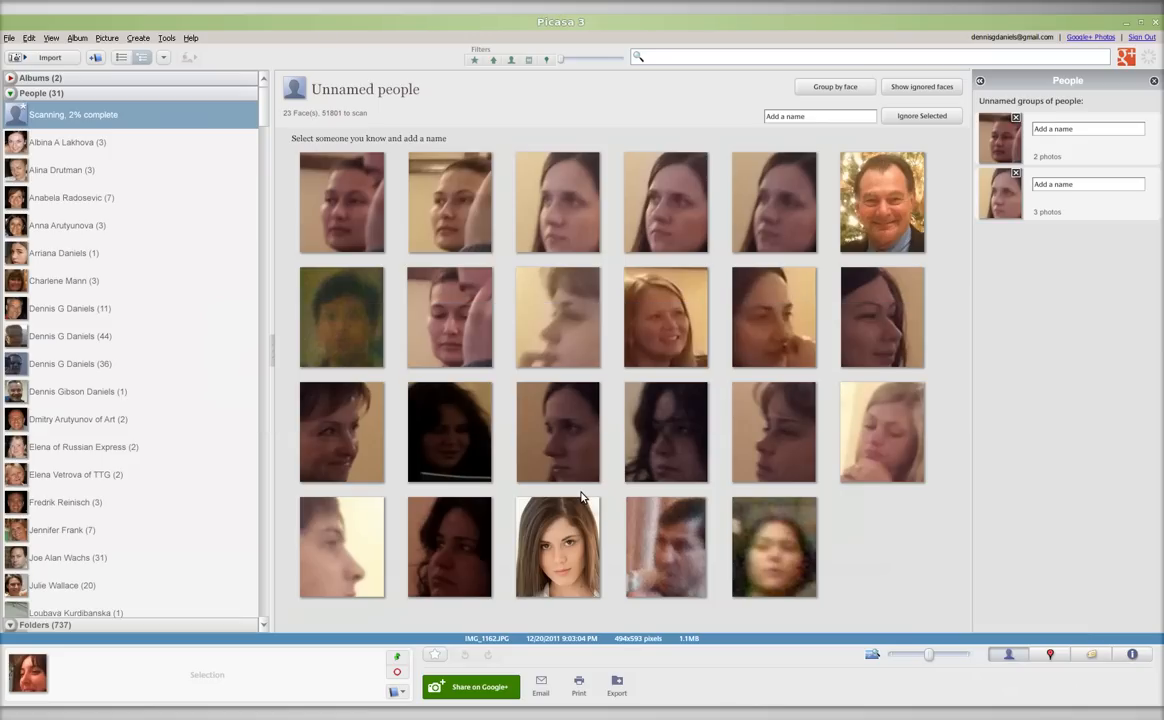
{"action": "left_click", "coordinate": [67, 225]}
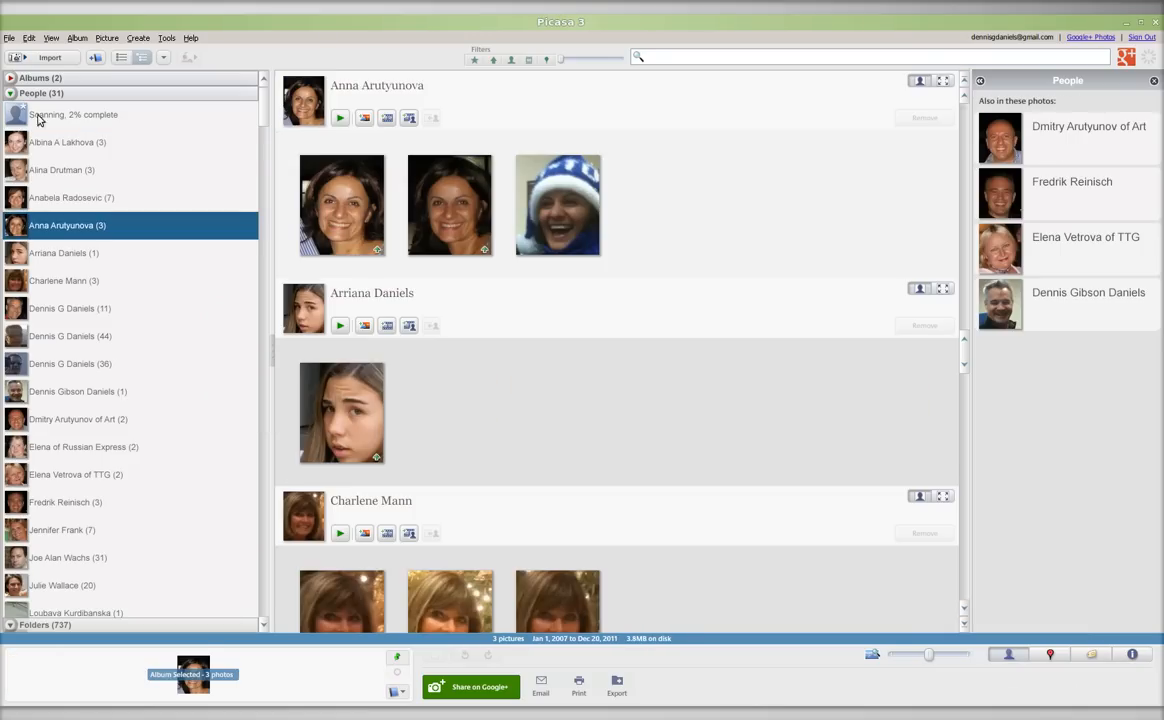
{"action": "mouse_move", "coordinate": [178, 329]}
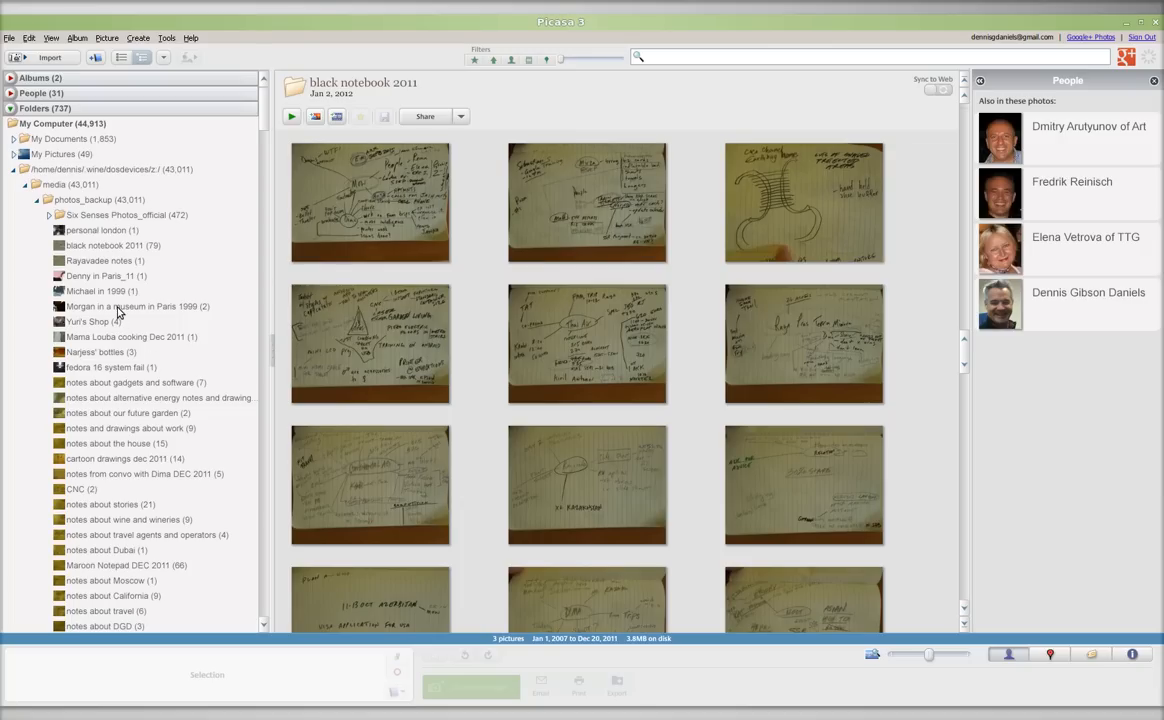
Open the 'Morgan in a museum in Paris 1999' folder showing its 2 photos.
{"action": "left_click", "coordinate": [135, 306]}
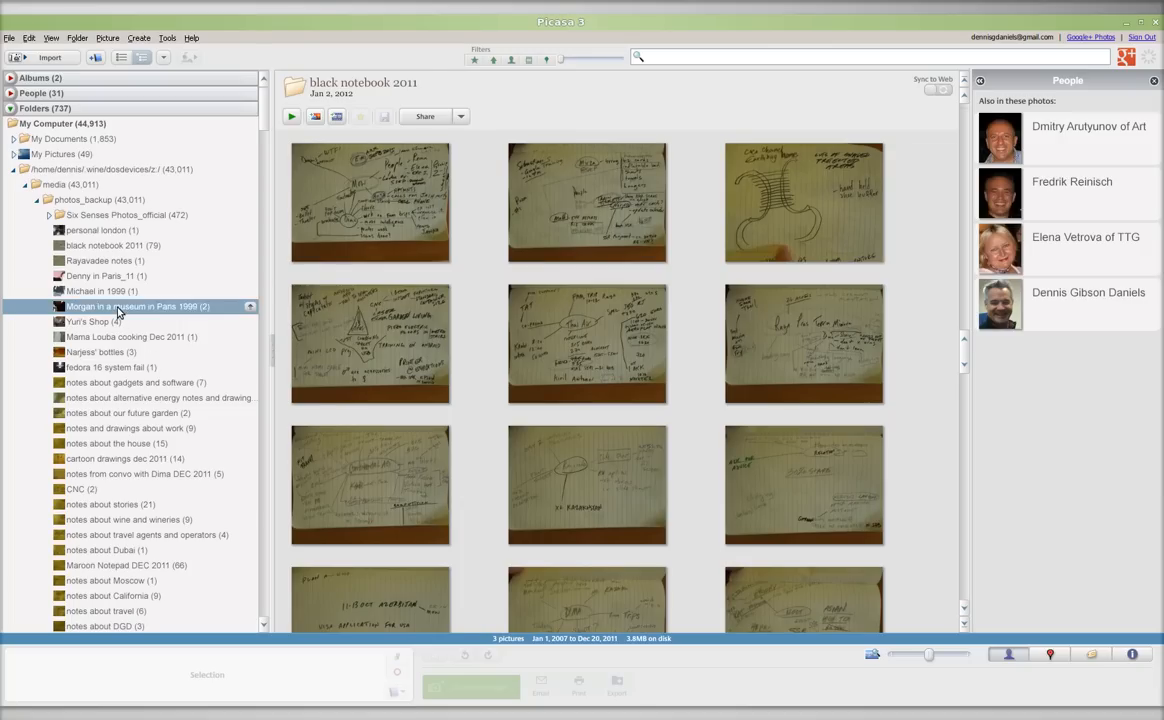
{"action": "left_click", "coordinate": [133, 306]}
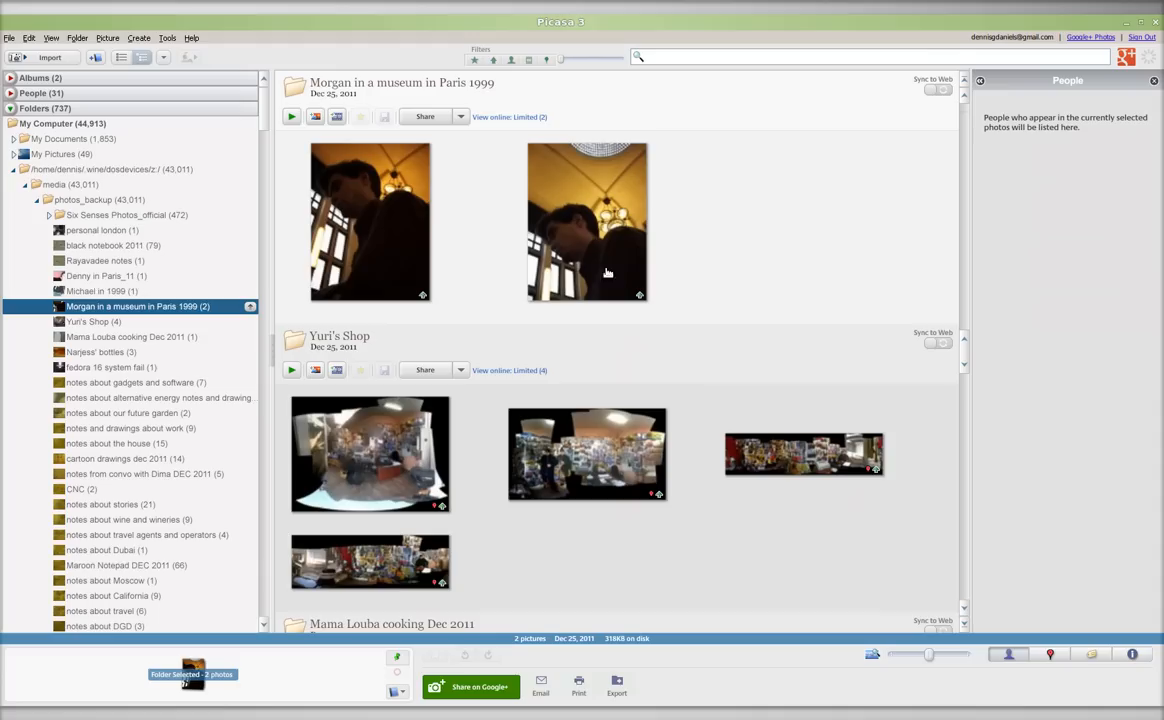
{"action": "mouse_move", "coordinate": [184, 351]}
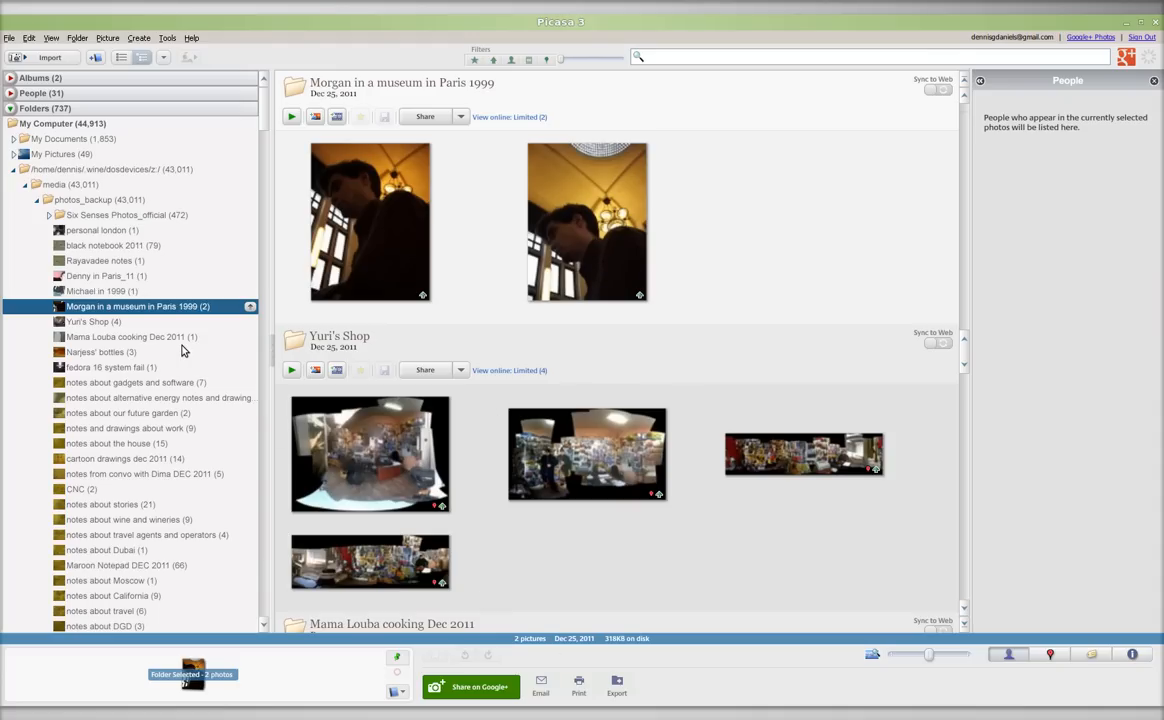
{"action": "mouse_move", "coordinate": [575, 330]}
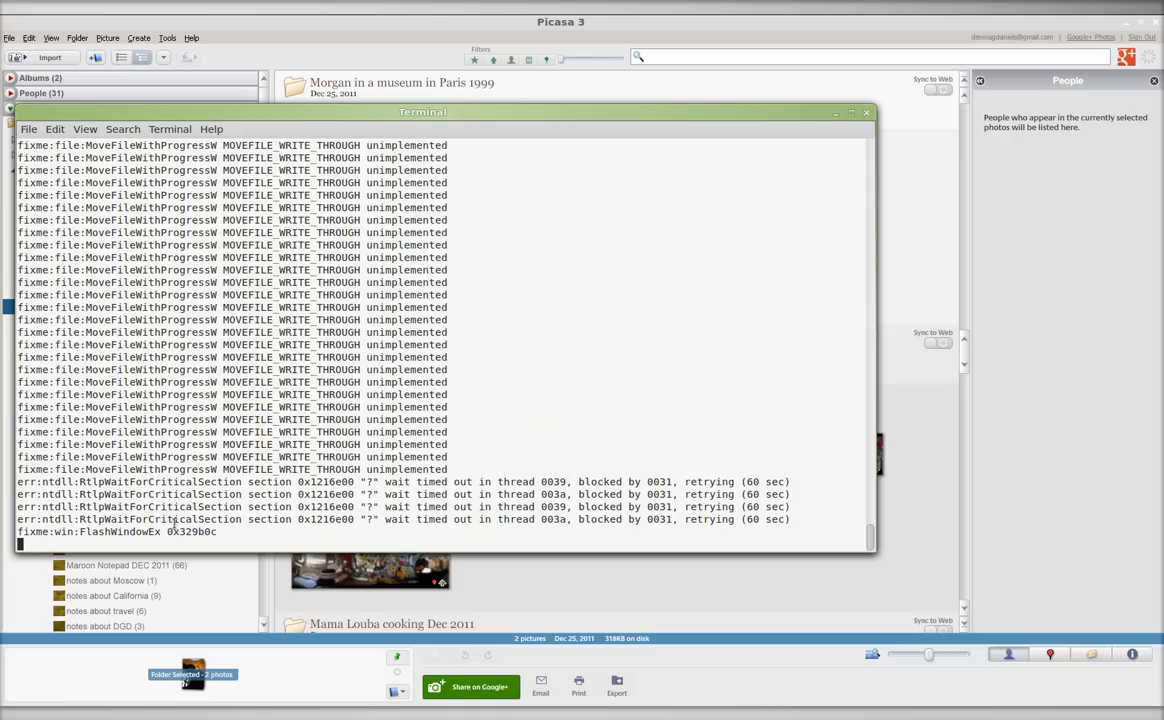
{"action": "mouse_move", "coordinate": [205, 552]}
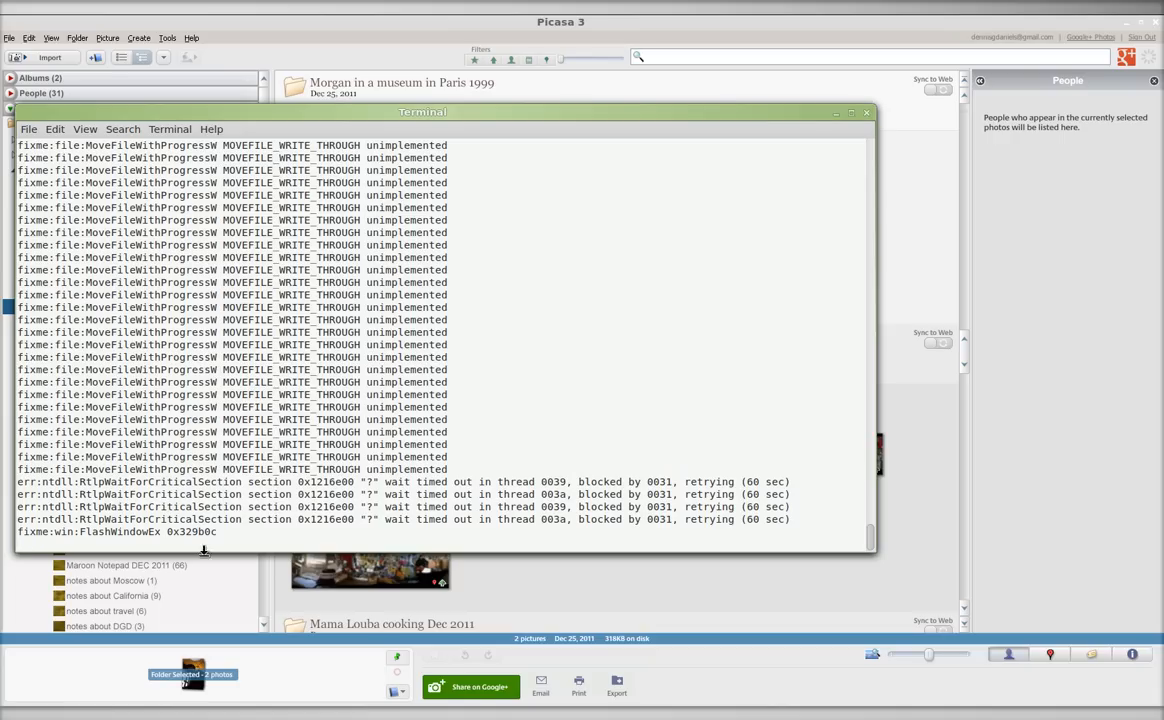